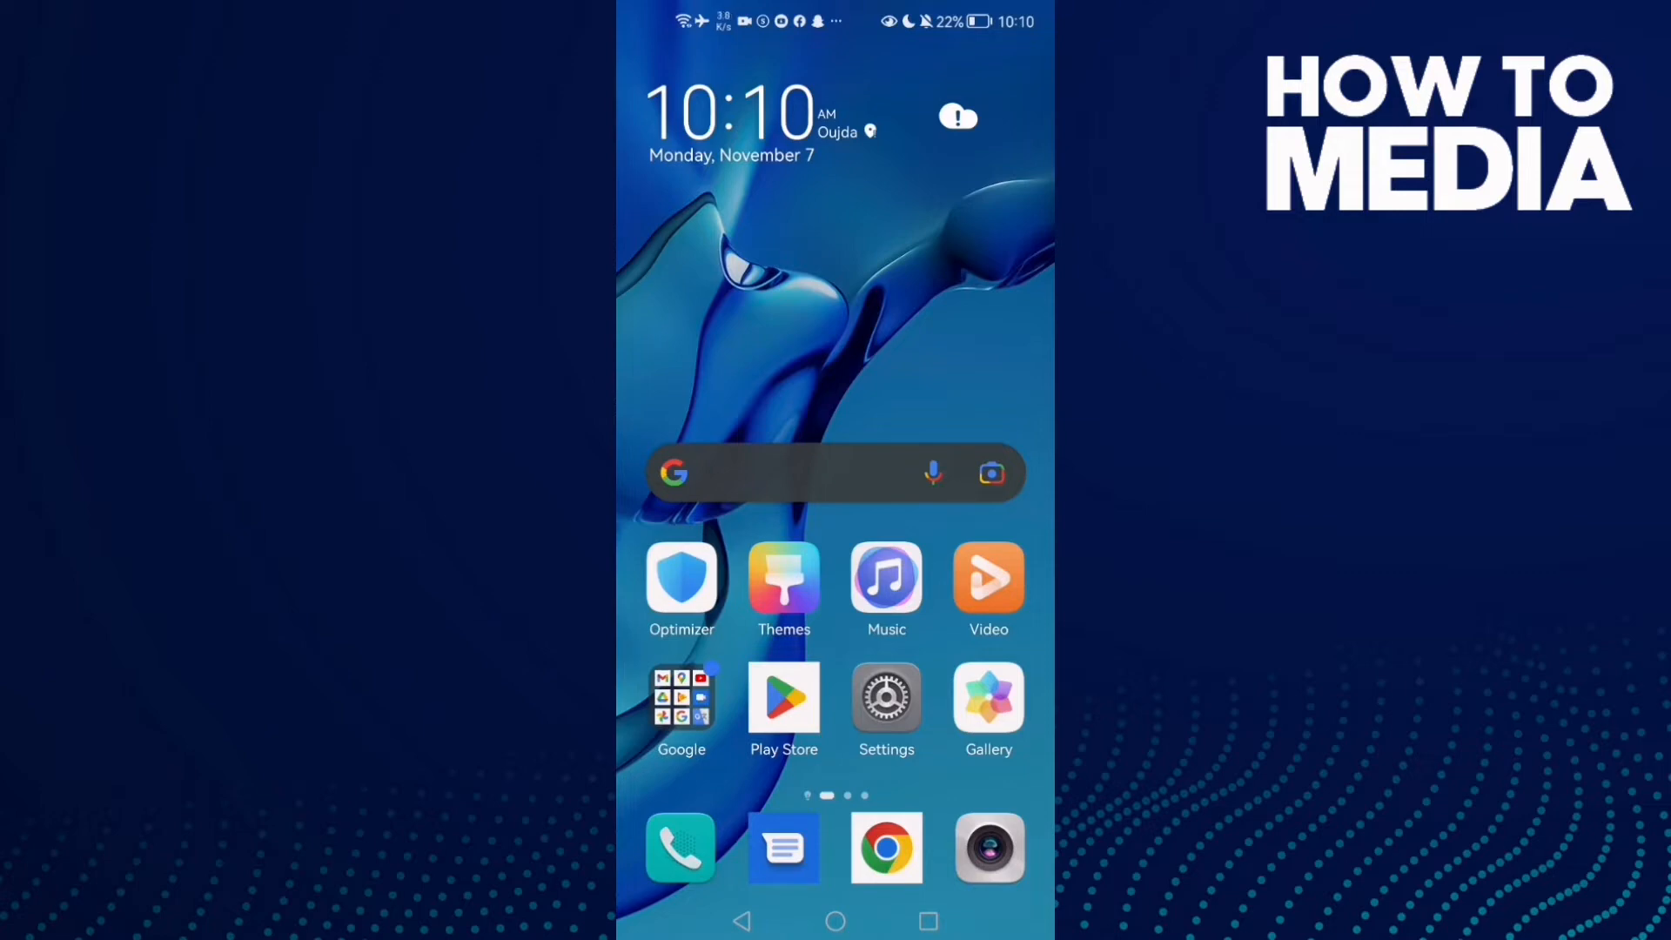
- Go from the home screen into Settings and its Apps list of installed apps
click(886, 696)
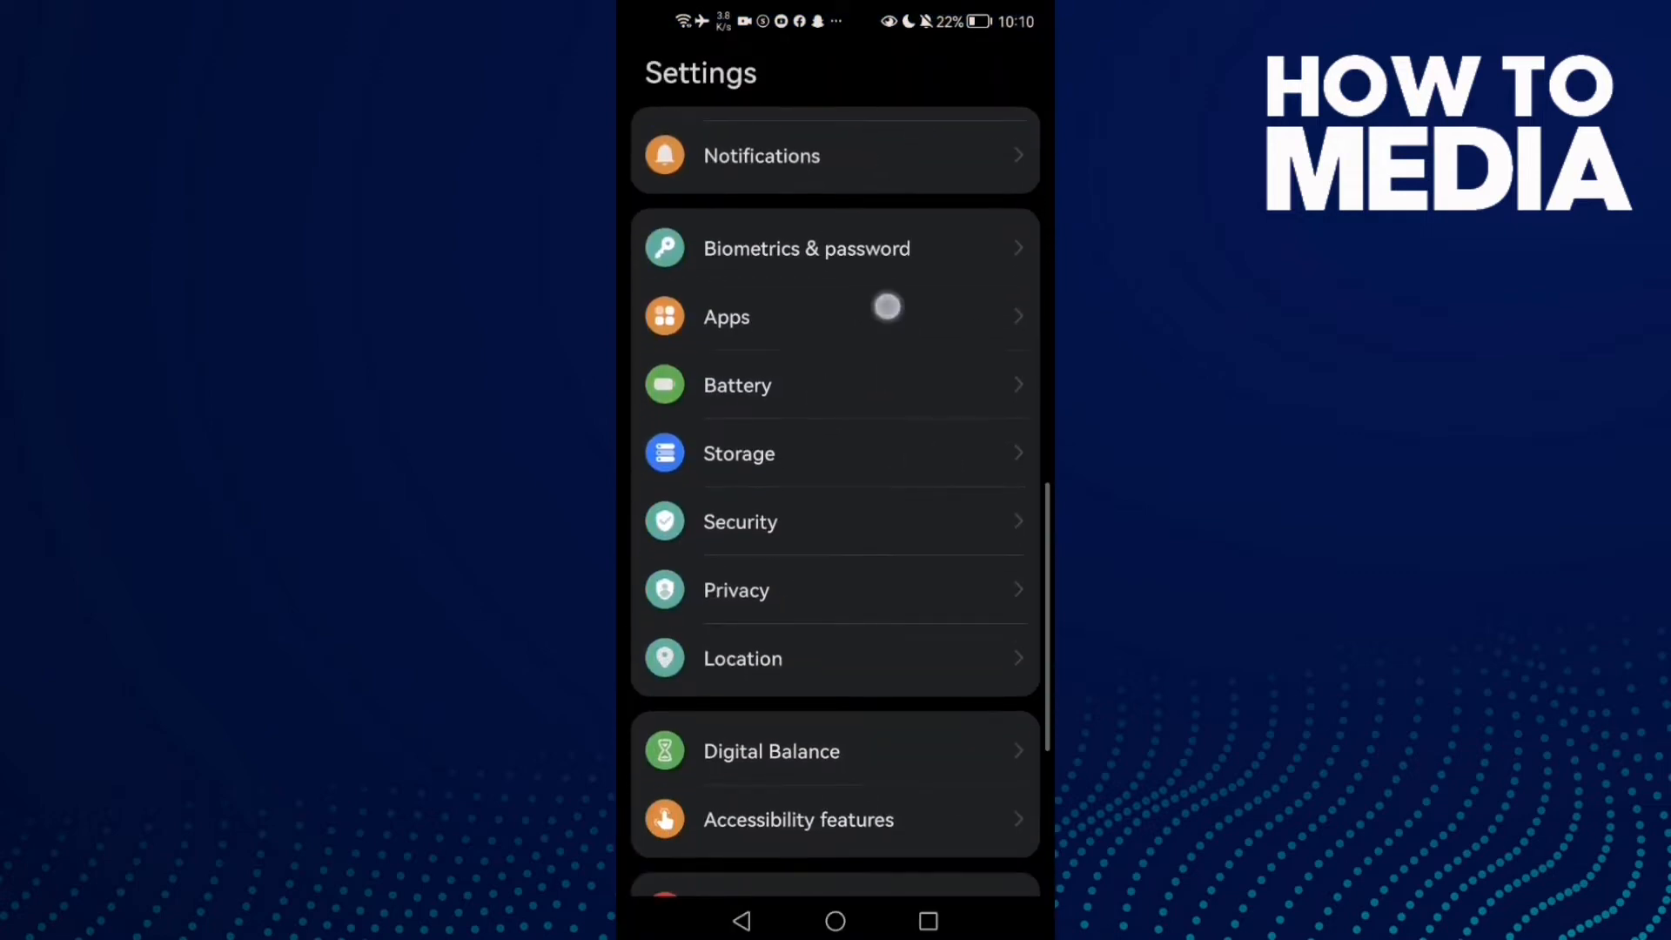
click(727, 317)
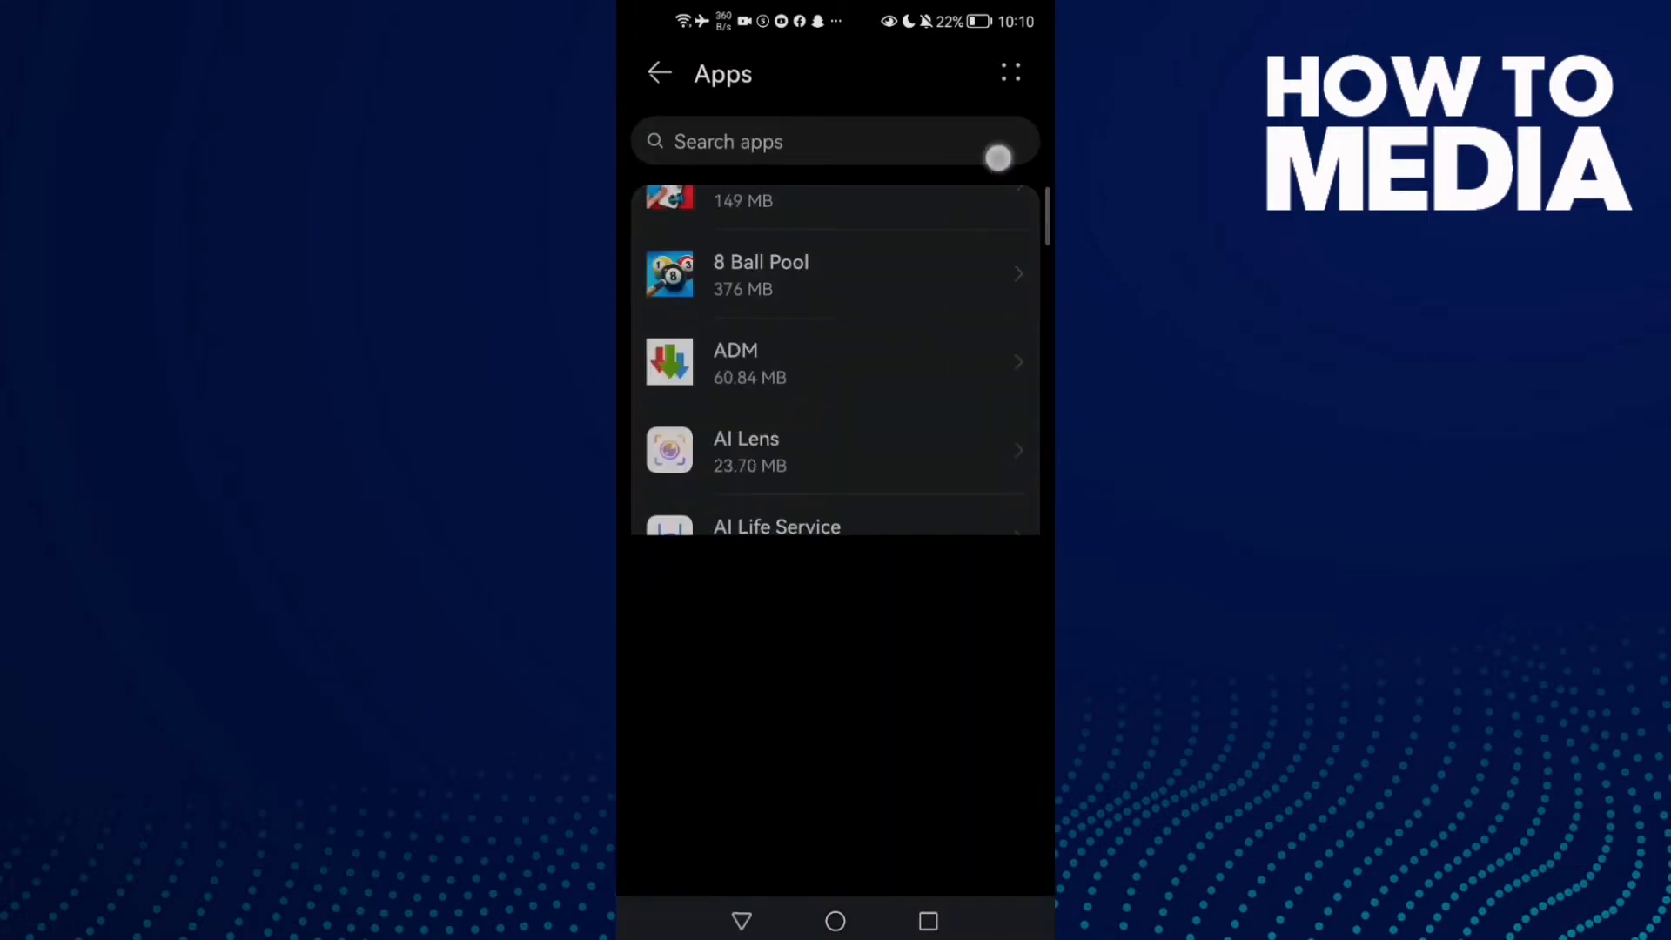
- Find WhatsApp in the Apps list and reach its Notifications page with notification types
scroll(down, 3)
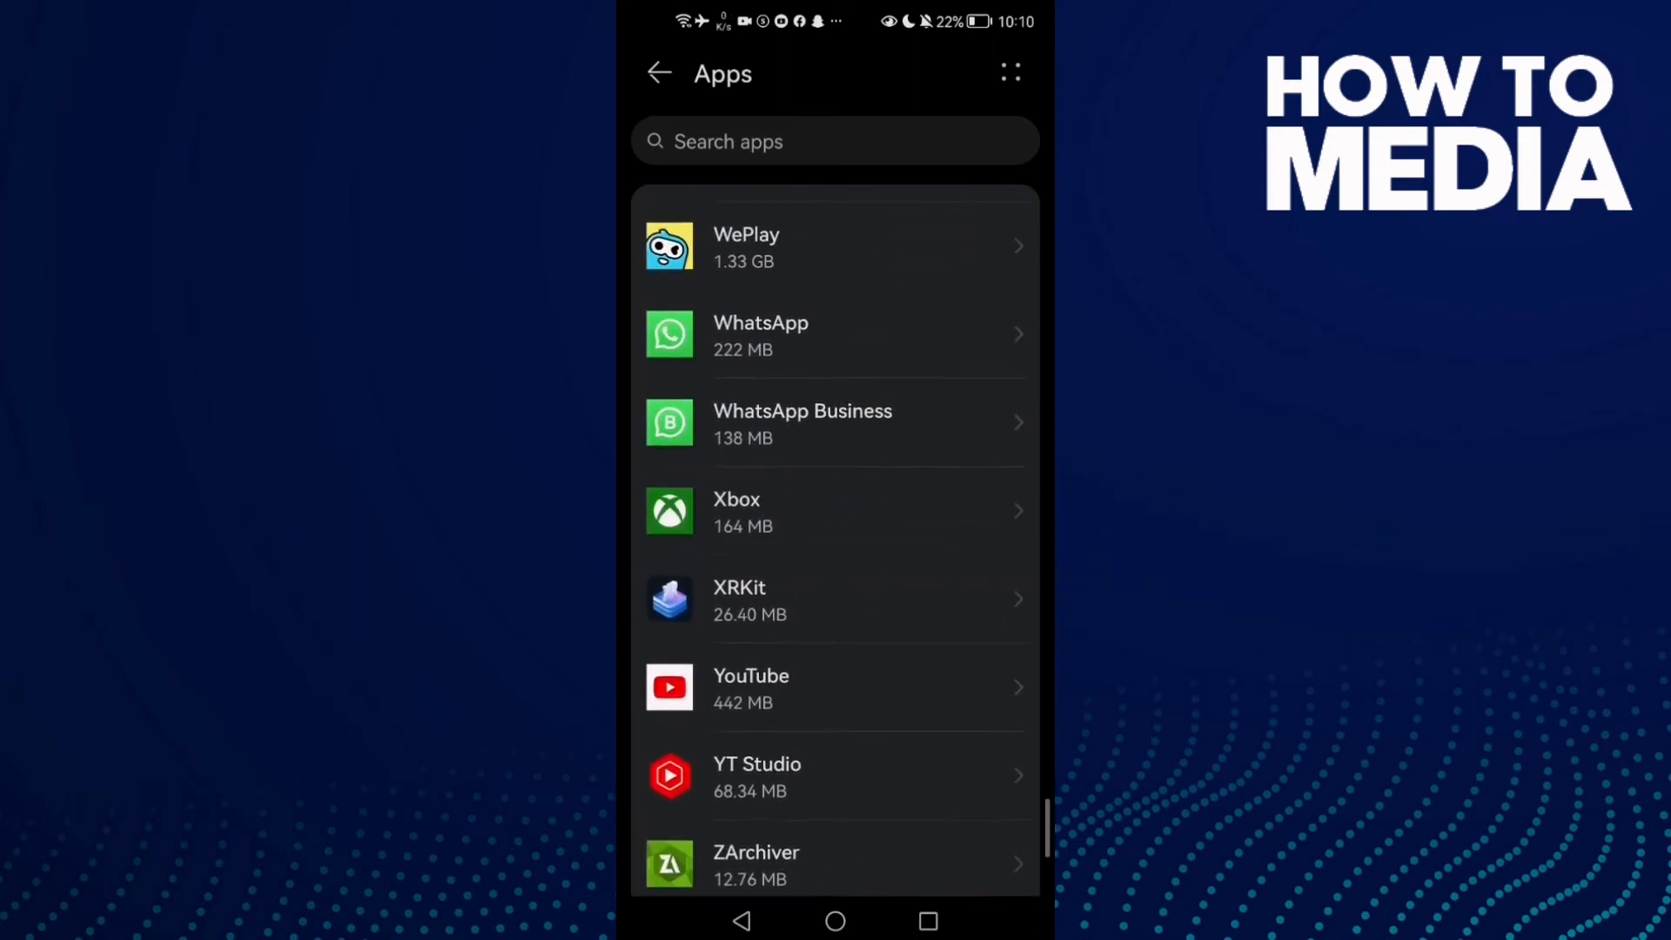
click(795, 336)
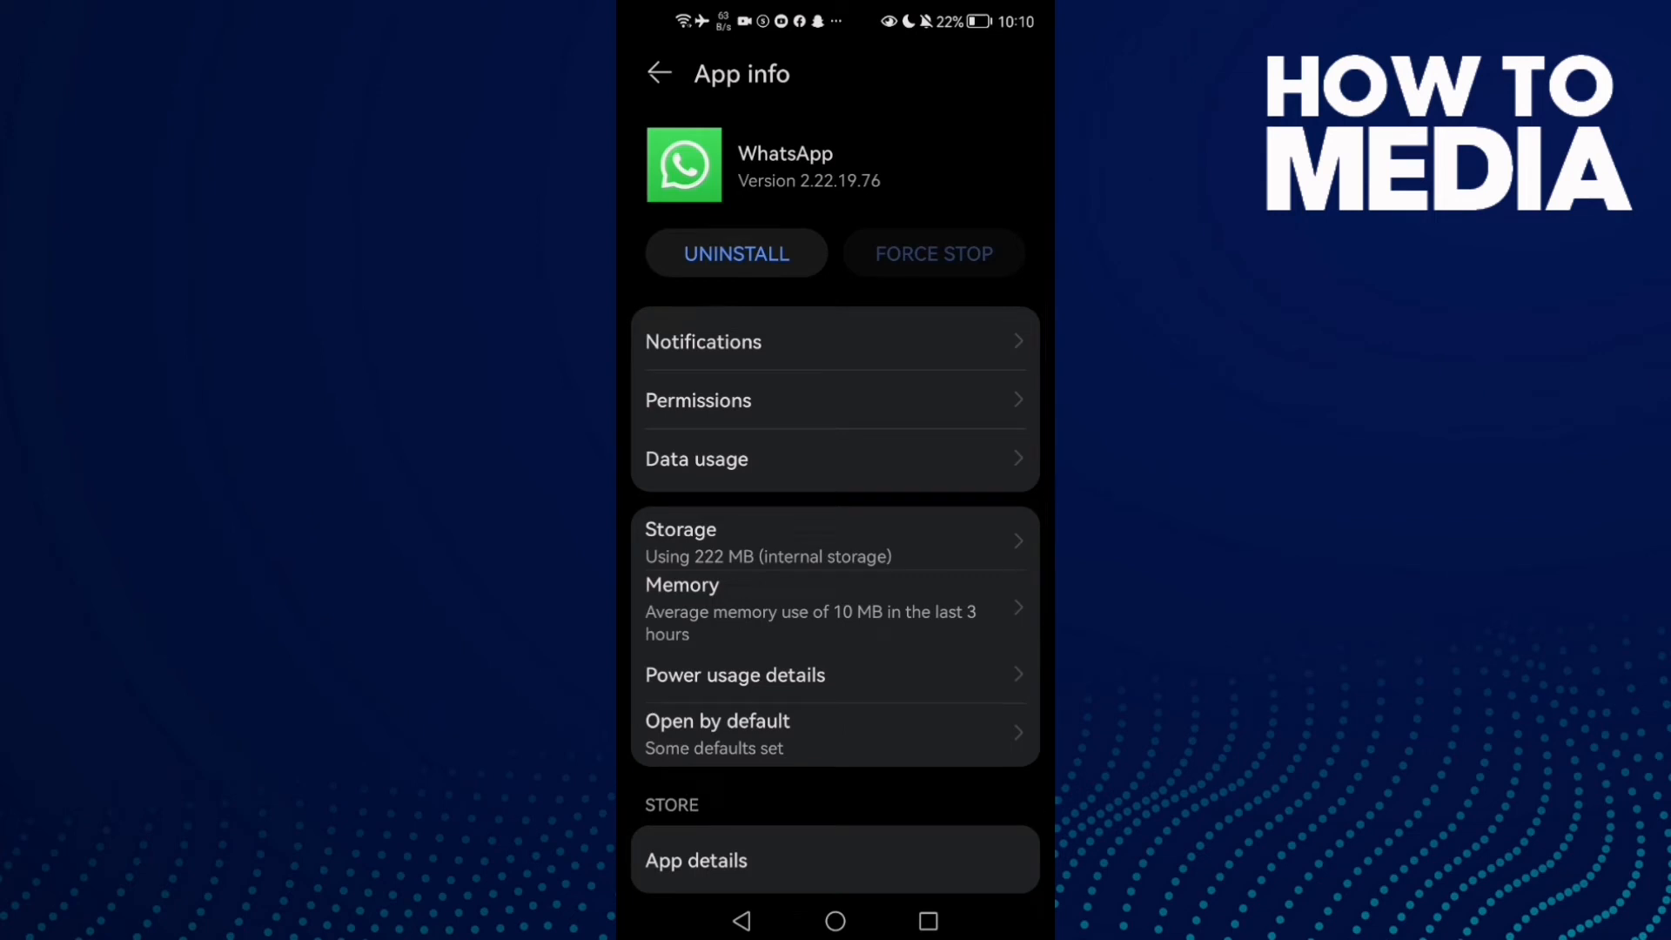
click(873, 341)
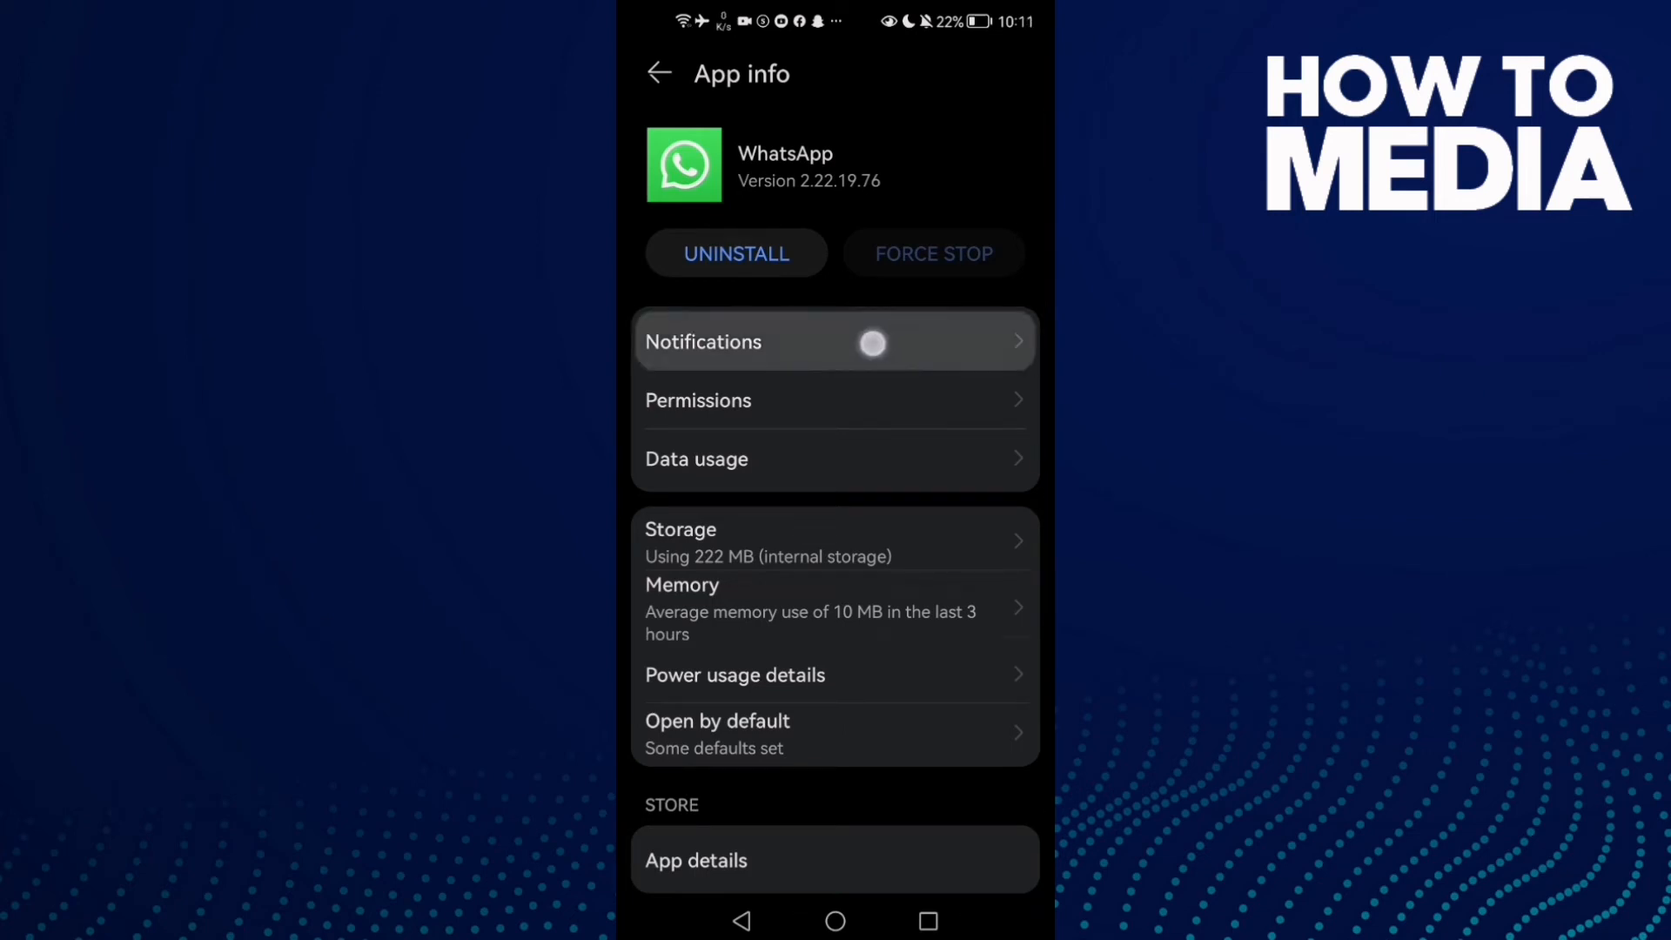
click(834, 341)
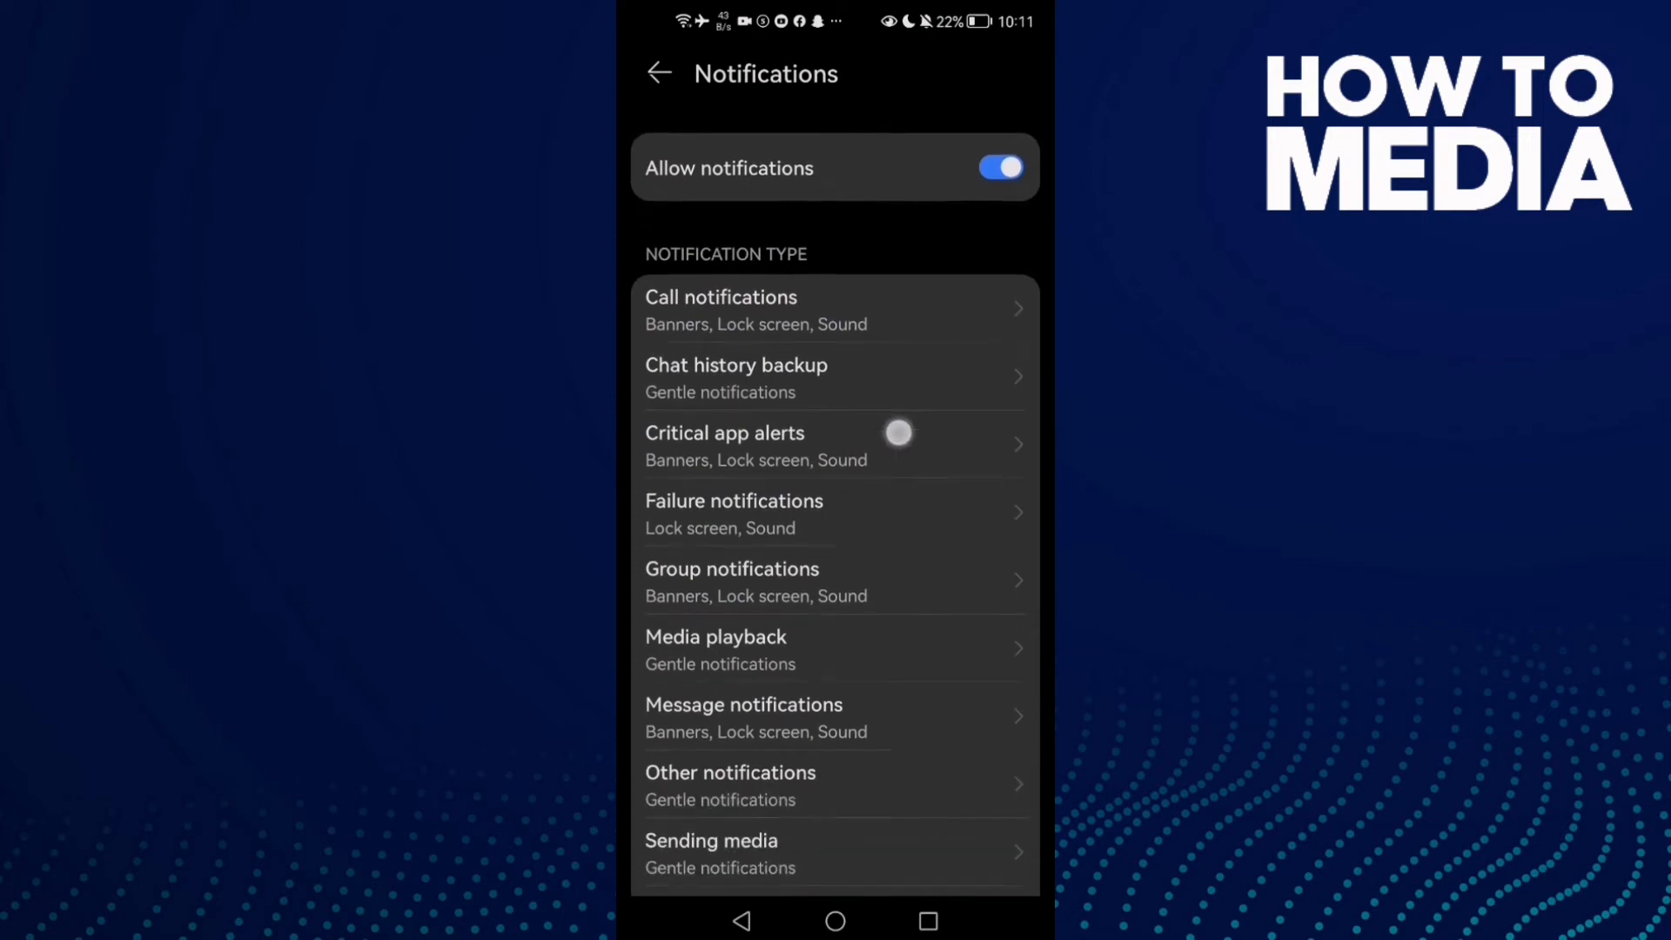
- Locate and enter WhatsApp's 'Other notifications' category in the notification types list
scroll(down, 3)
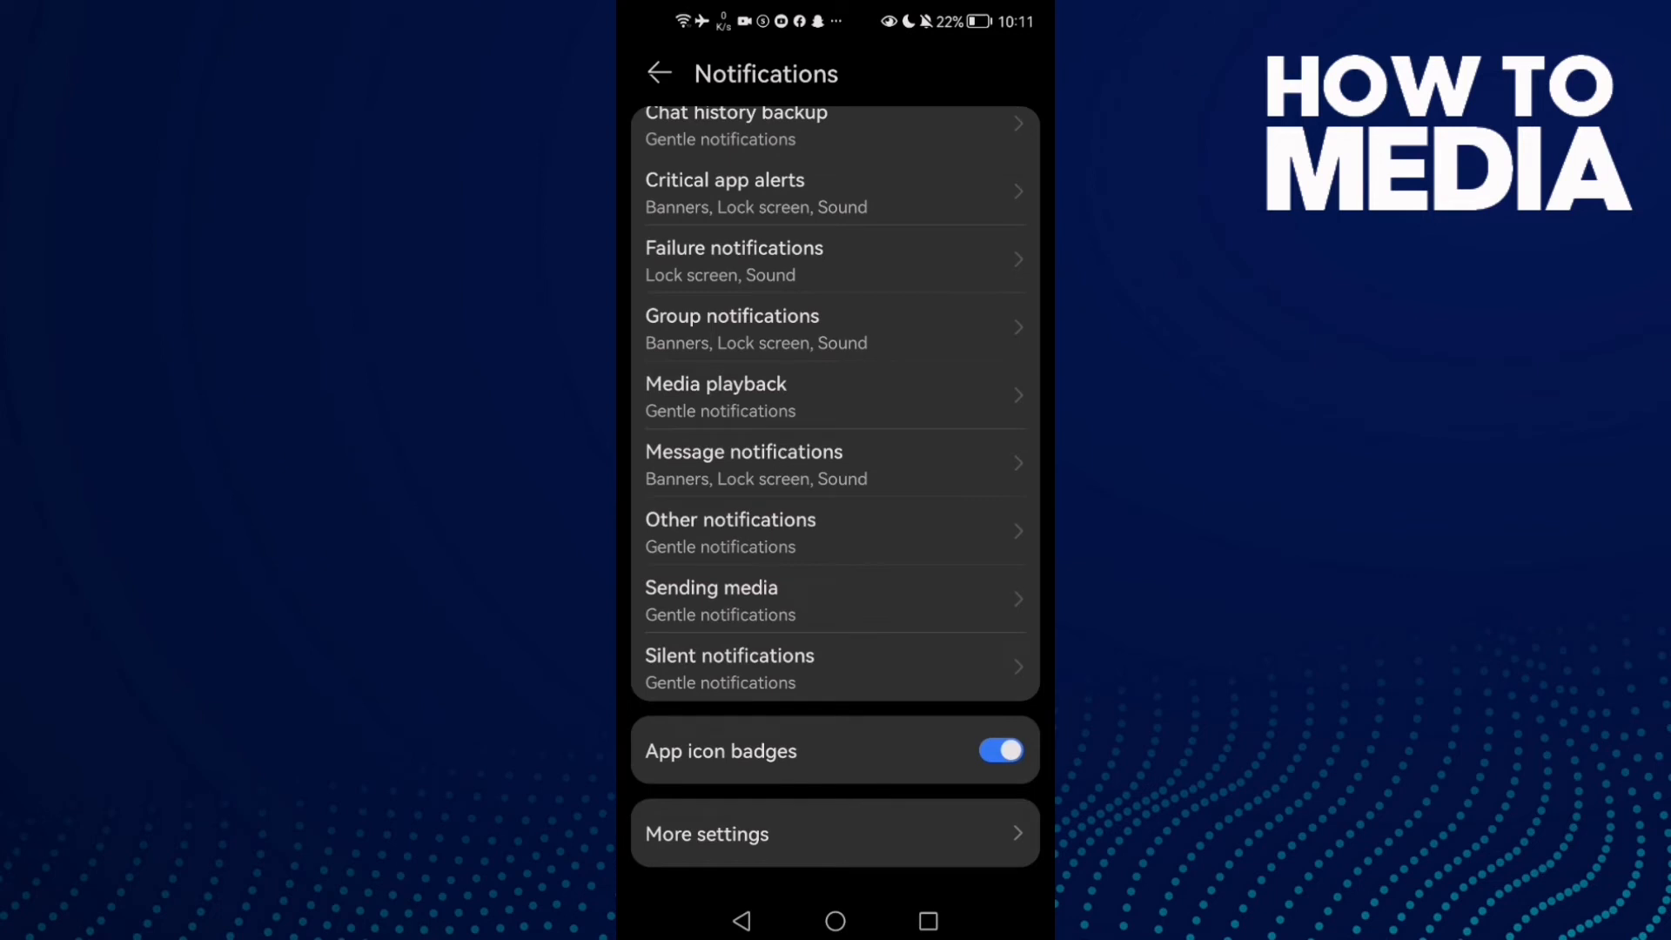
click(845, 522)
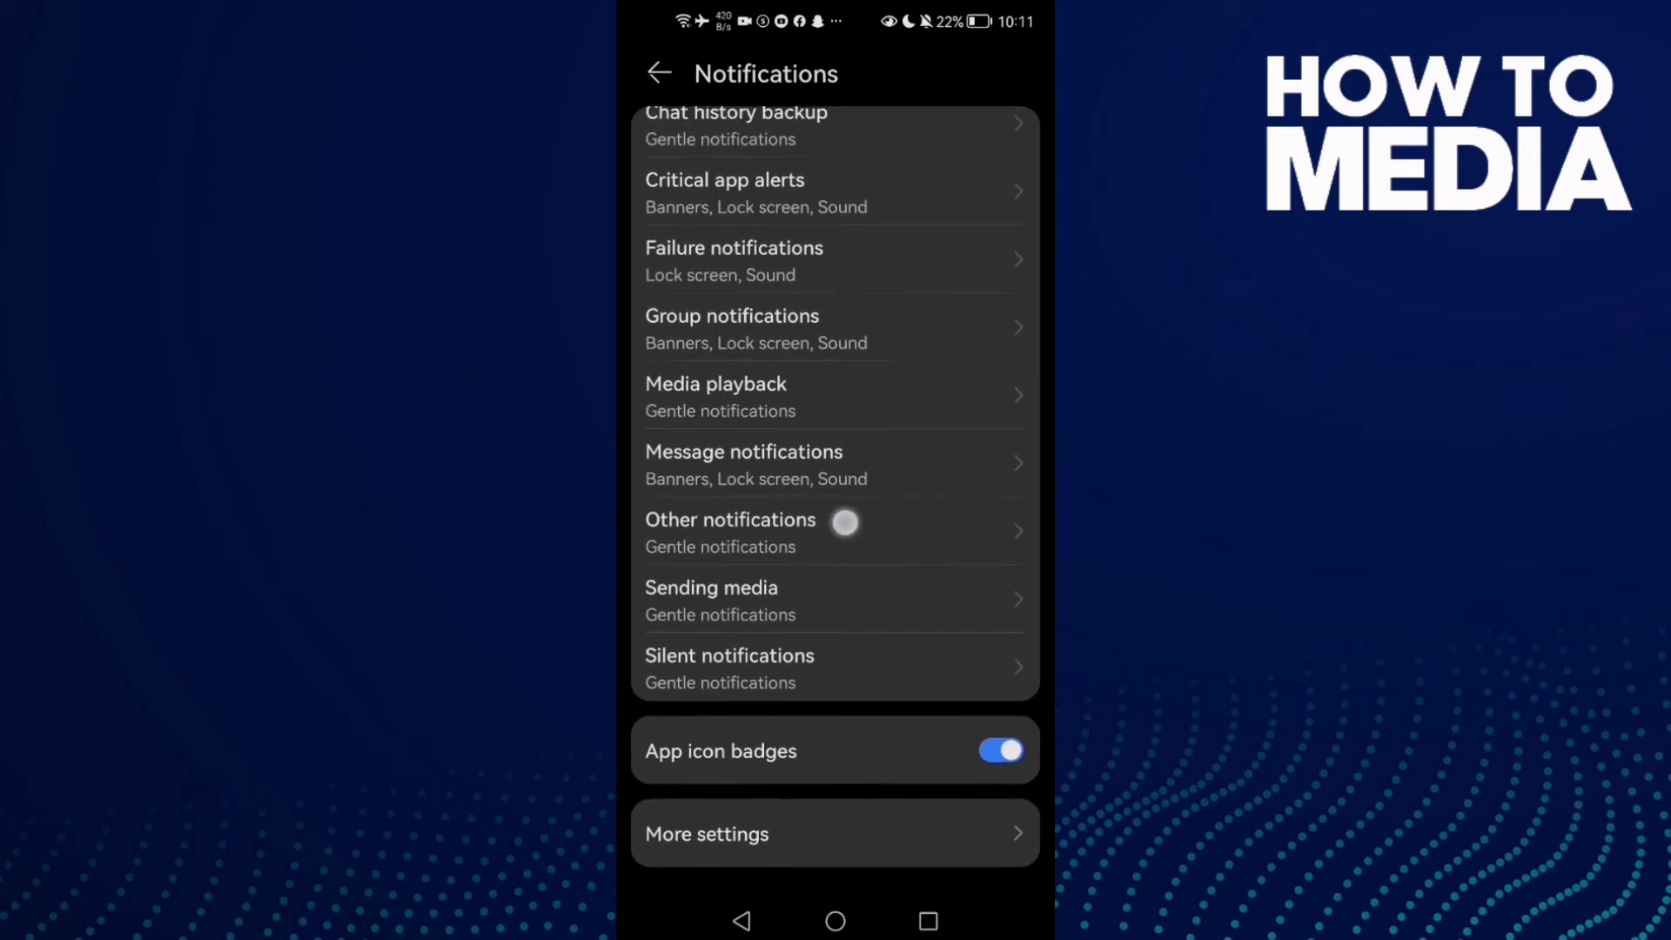
click(731, 519)
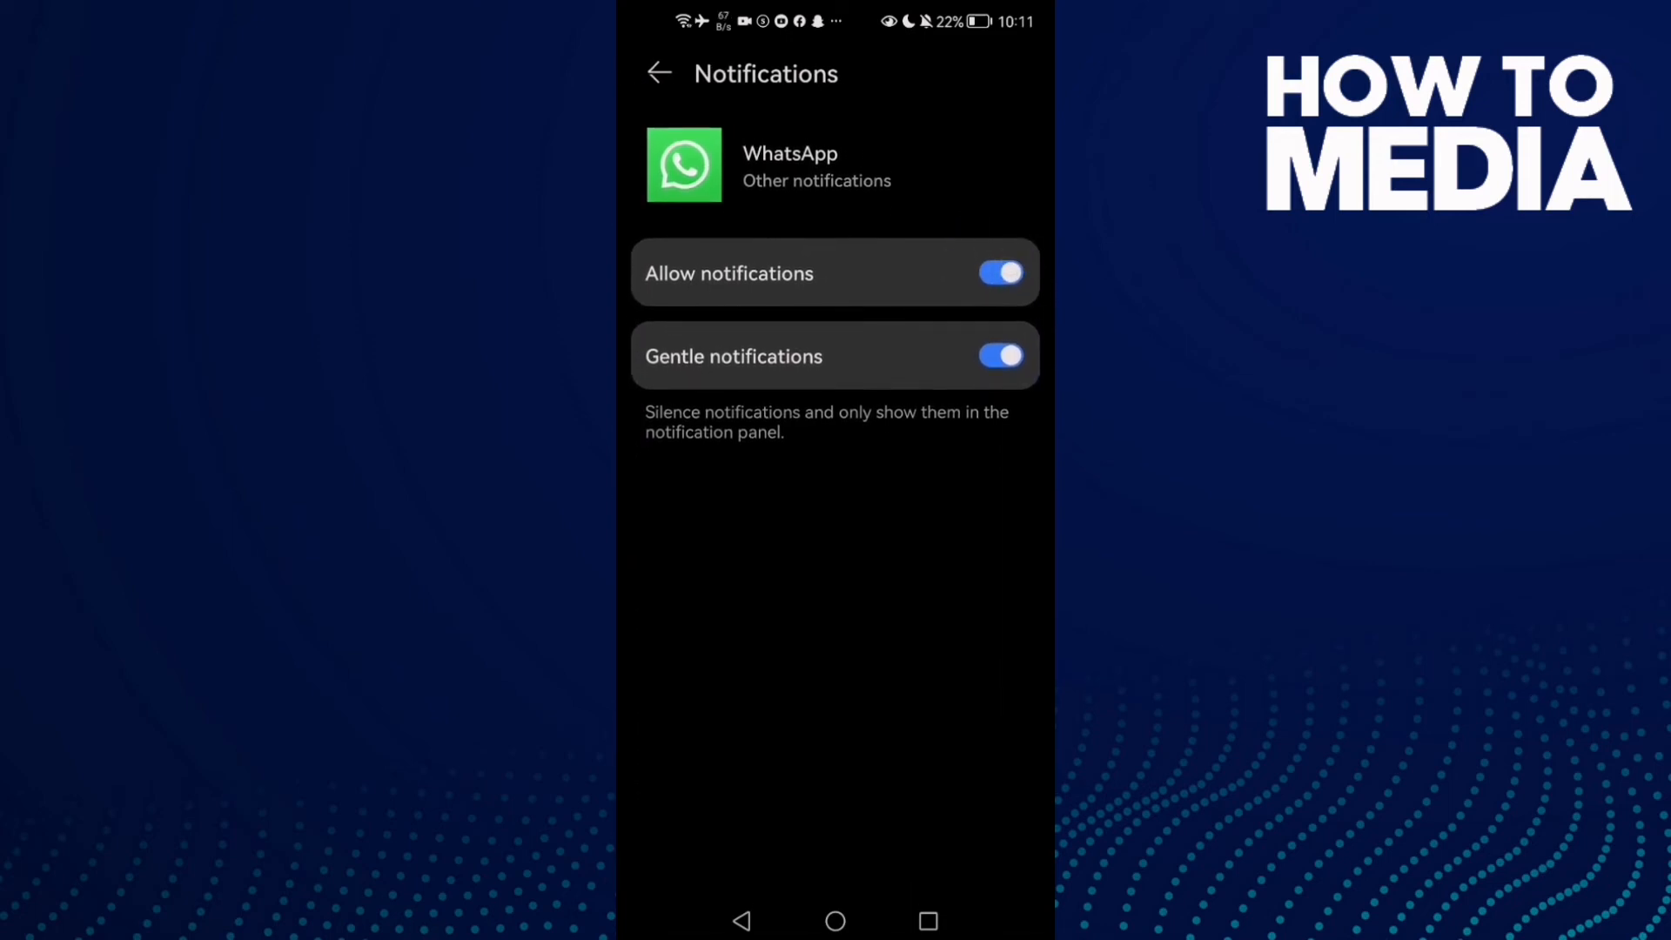
- Scroll the Other notifications settings toward the Allow notifications switch to disable it
scroll(down, 3)
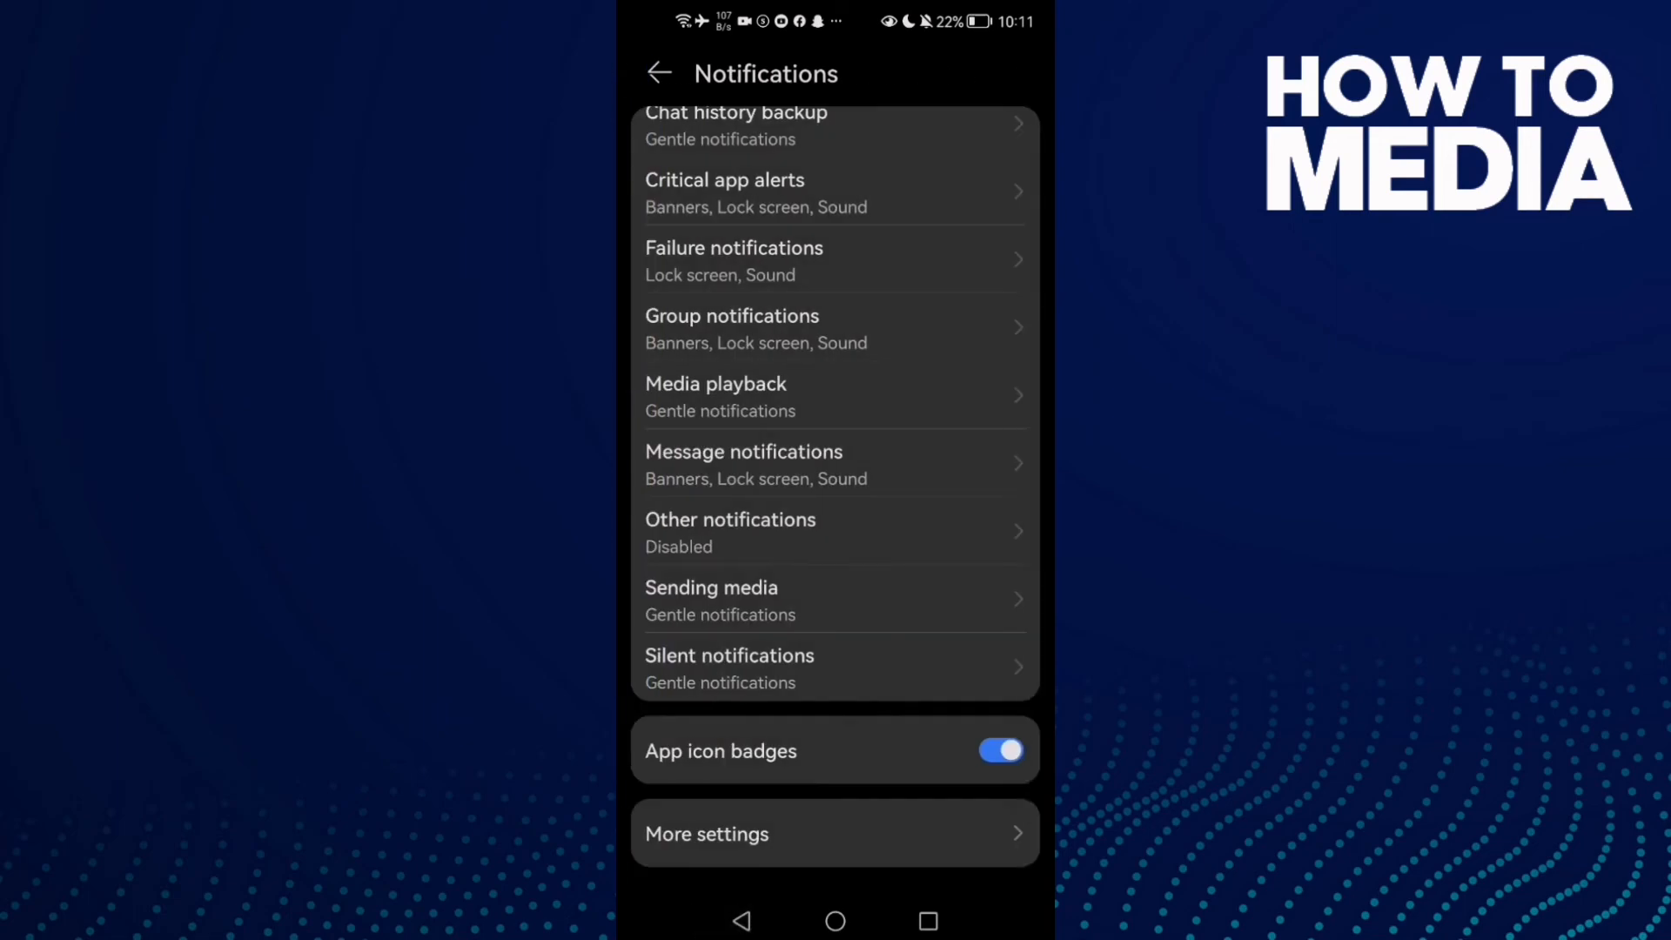